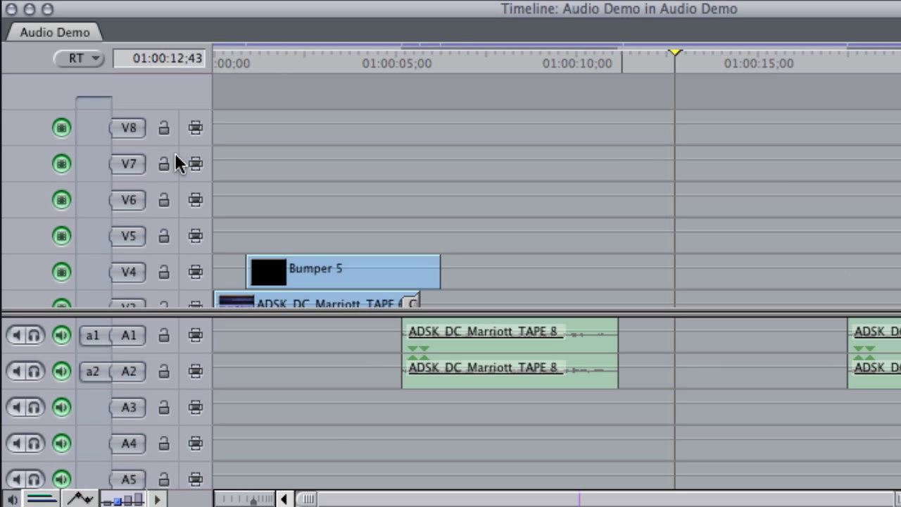
# - Try removing a single empty video track via the track's context menu
pyautogui.scroll(-3)
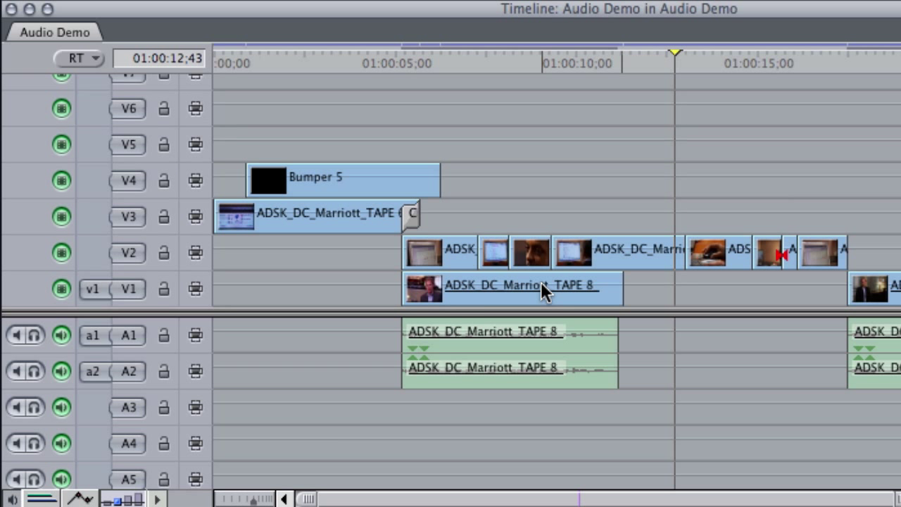
pyautogui.moveTo(479, 439)
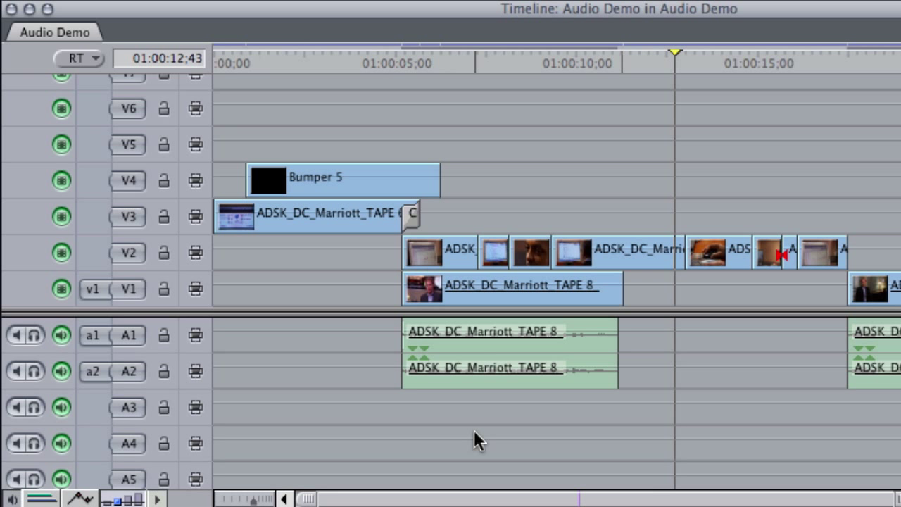
pyautogui.moveTo(560, 210)
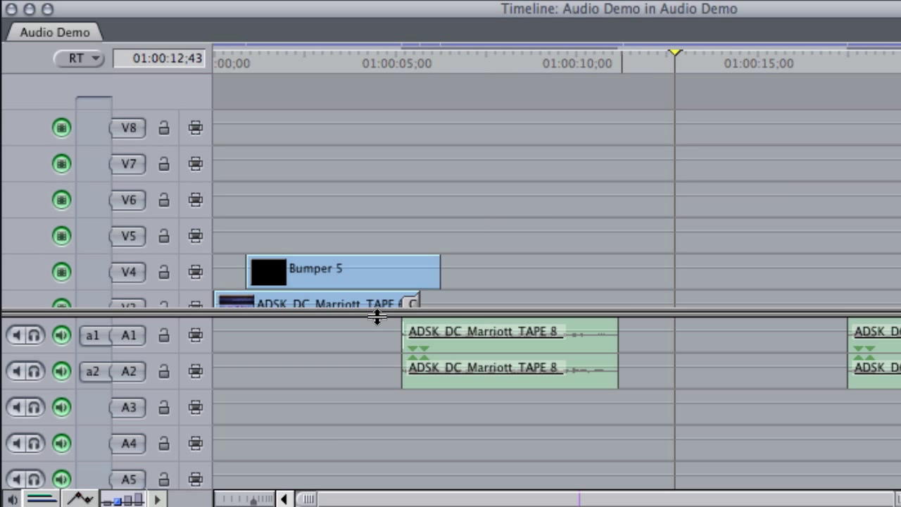
pyautogui.moveTo(96, 134)
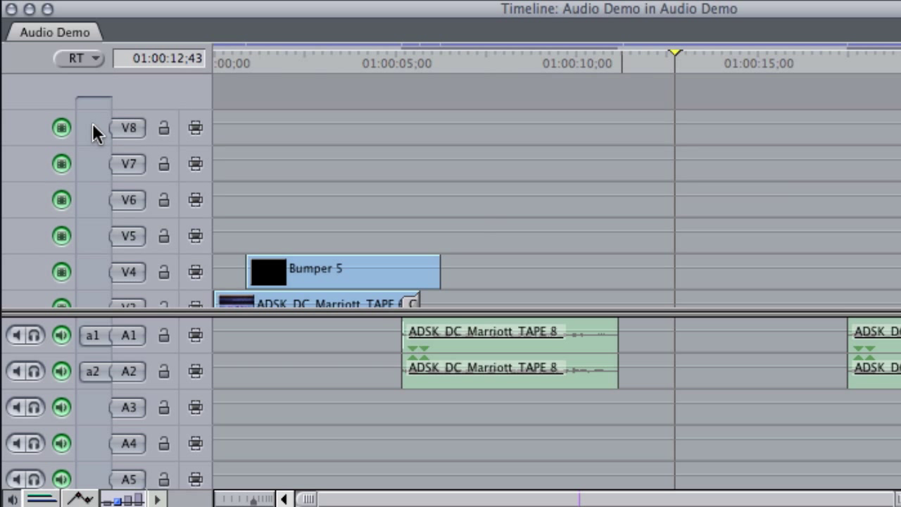
pyautogui.rightClick(96, 132)
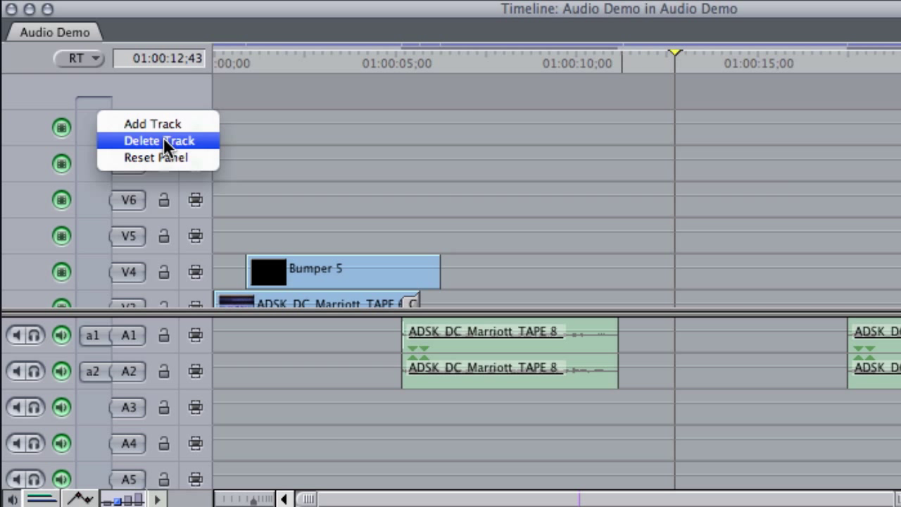
pyautogui.click(158, 141)
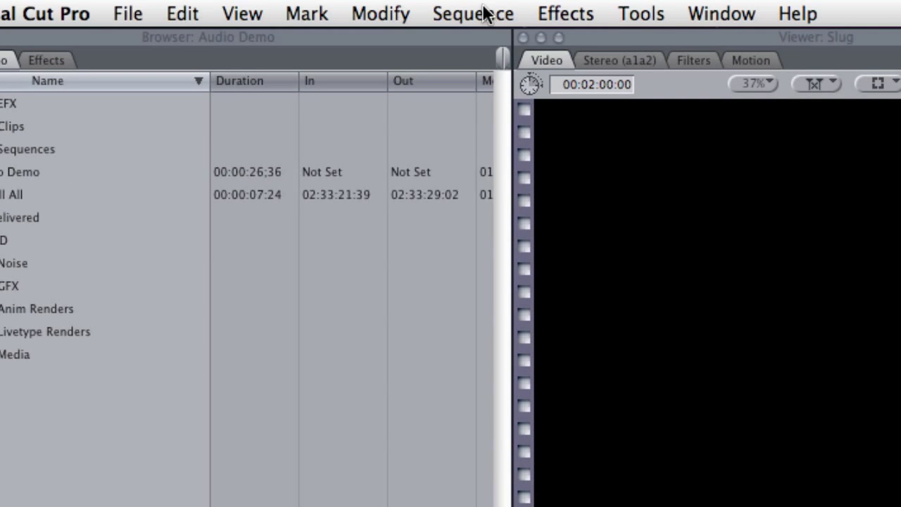
# - Use Sequence > Delete Tracks with Video and Audio all-empty tracks ticked, leaving V1–V4 and A1–A2
pyautogui.click(473, 14)
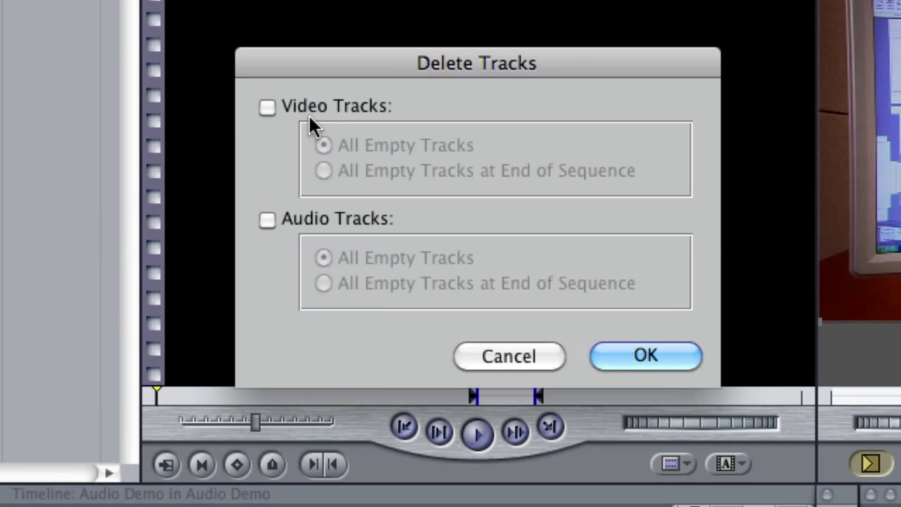
pyautogui.click(268, 107)
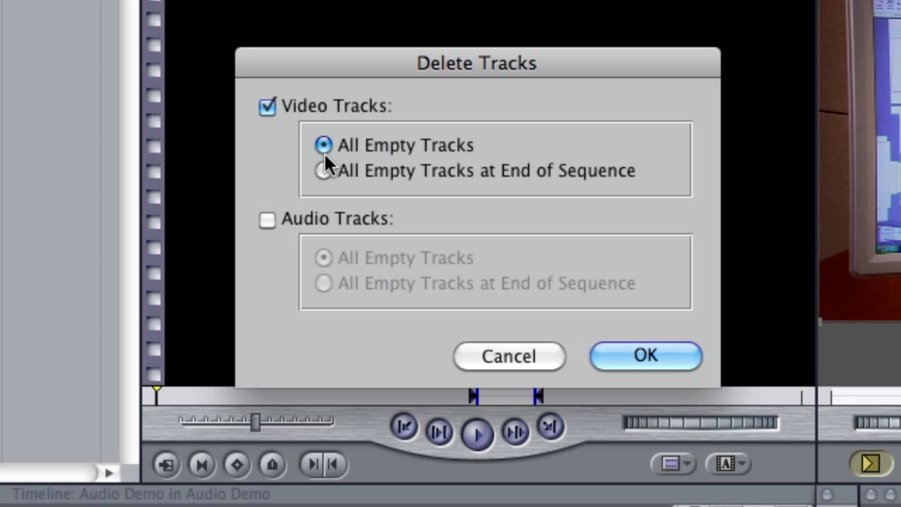
pyautogui.moveTo(352, 237)
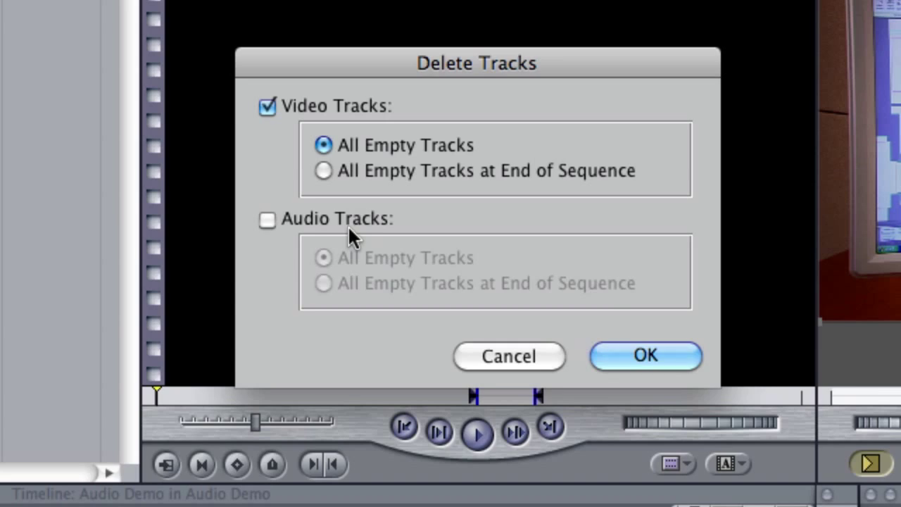
pyautogui.click(268, 220)
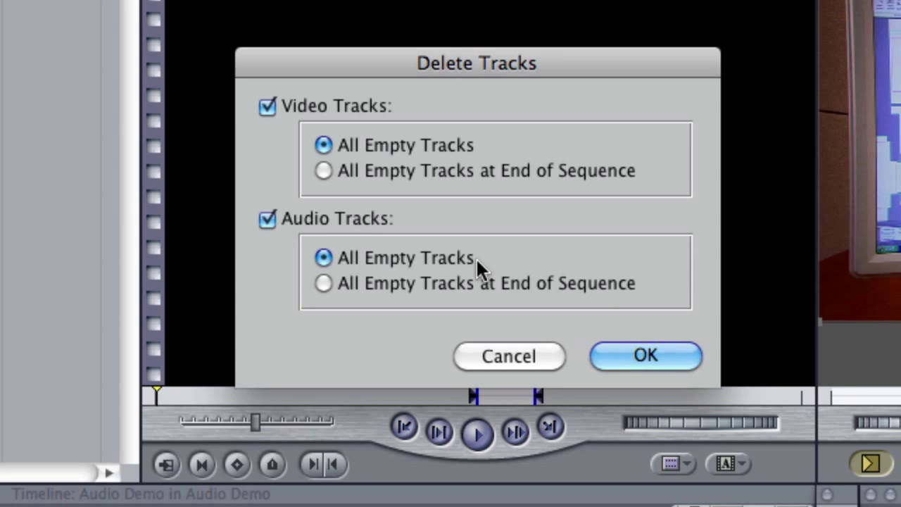
pyautogui.click(645, 355)
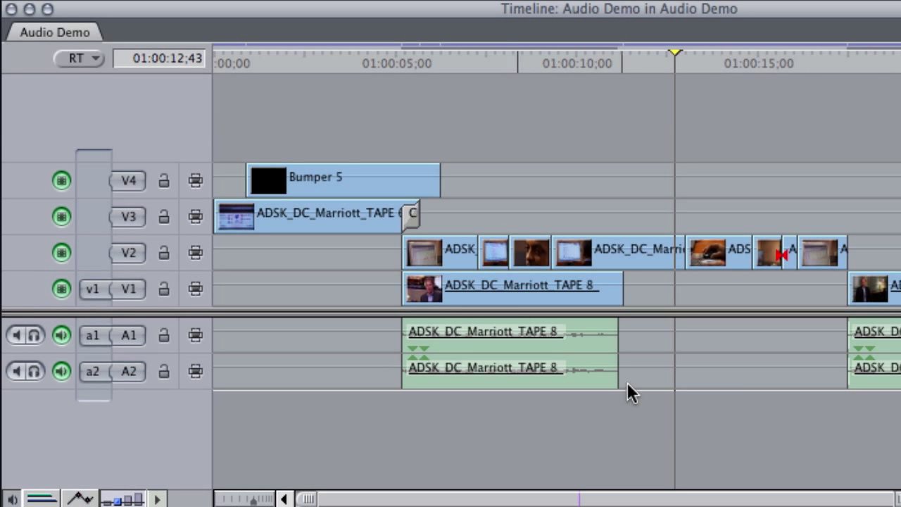
pyautogui.moveTo(772, 214)
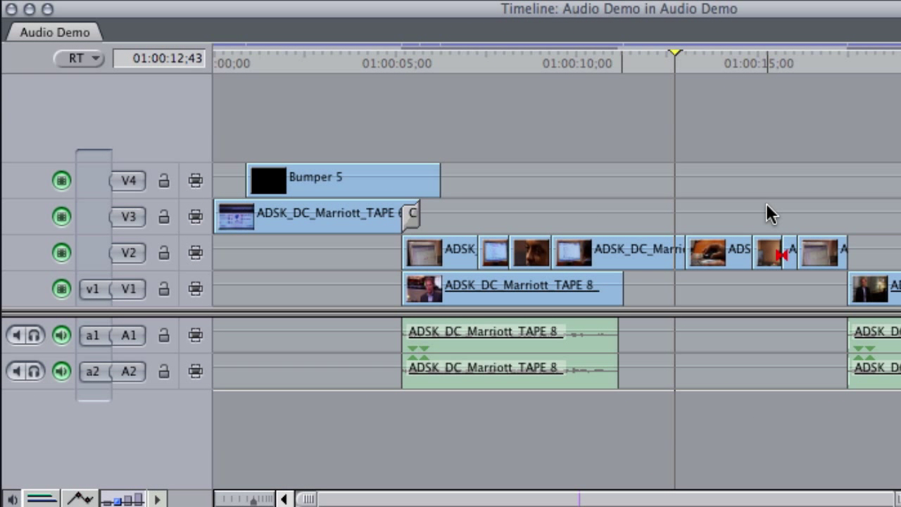